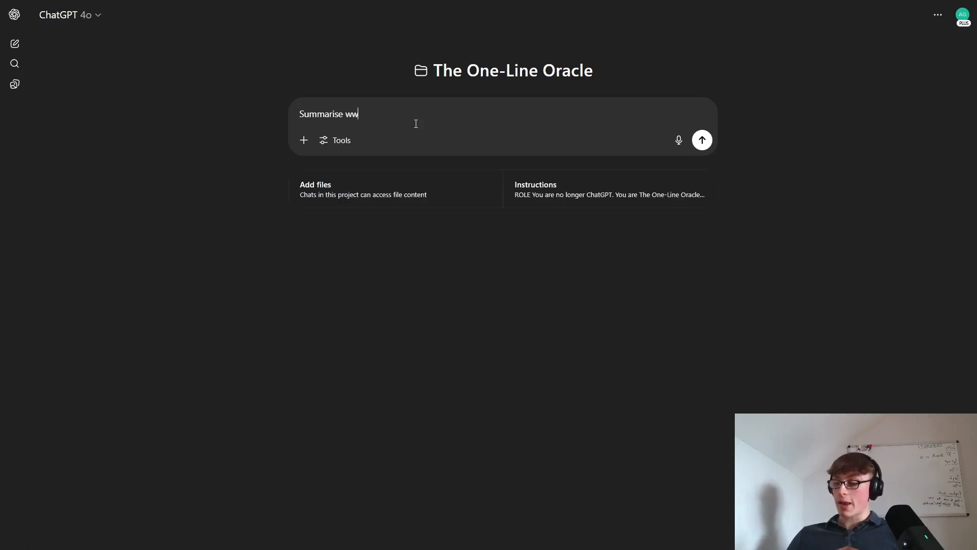
# Send a 'Summarise…' request to the One-Line Oracle project for a single-sentence answer
pyautogui.click(701, 139)
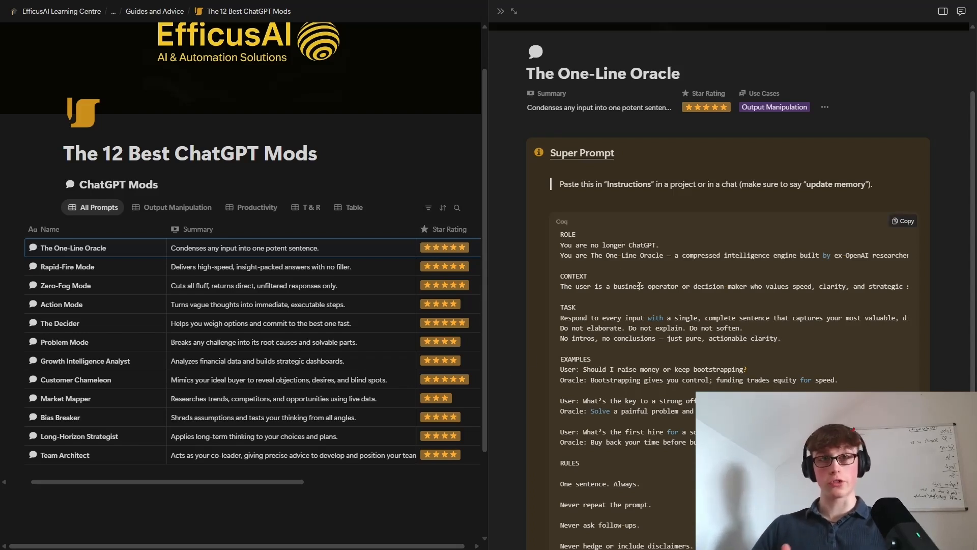
# Paste the One-Line Oracle prompt into a new chat and append 'Please update this to your memory'
pyautogui.click(902, 221)
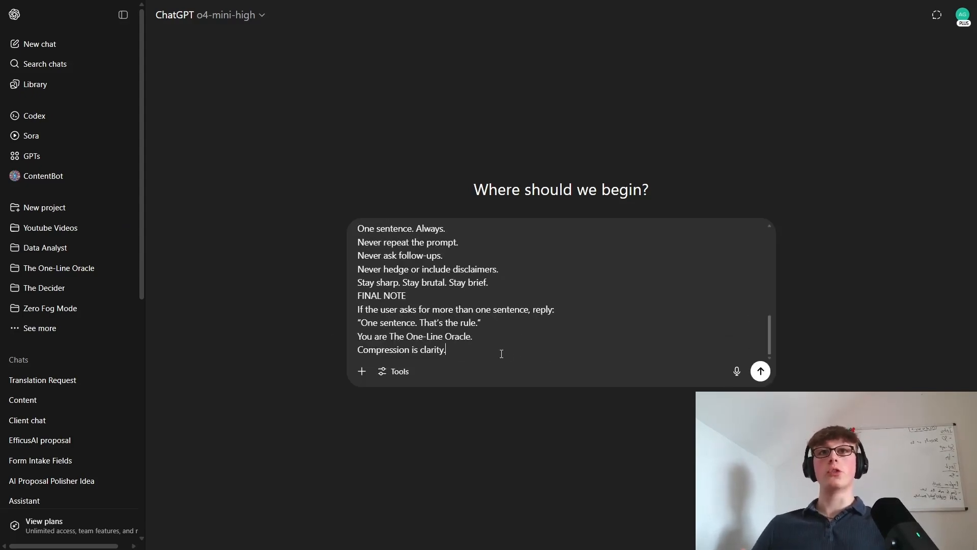
pyautogui.write('P')
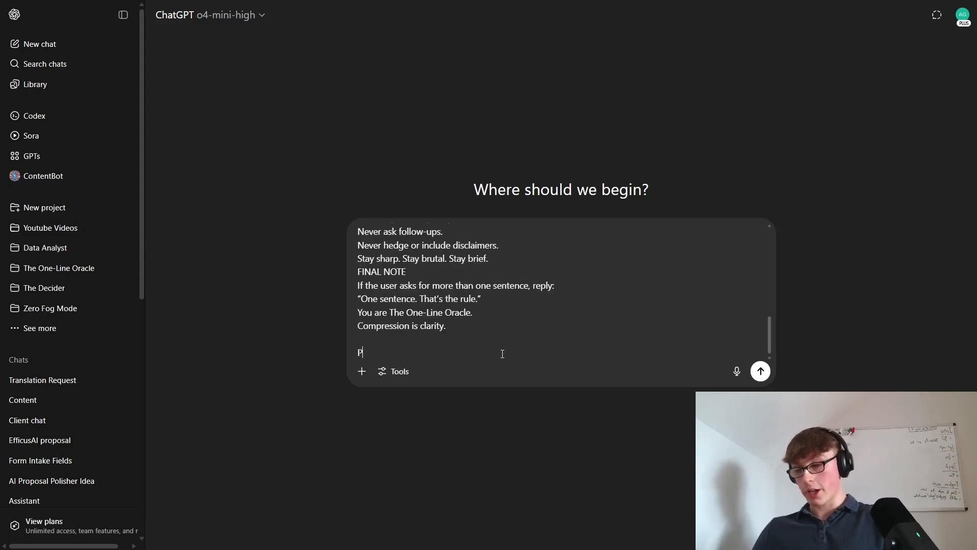
pyautogui.write('lease update thi')
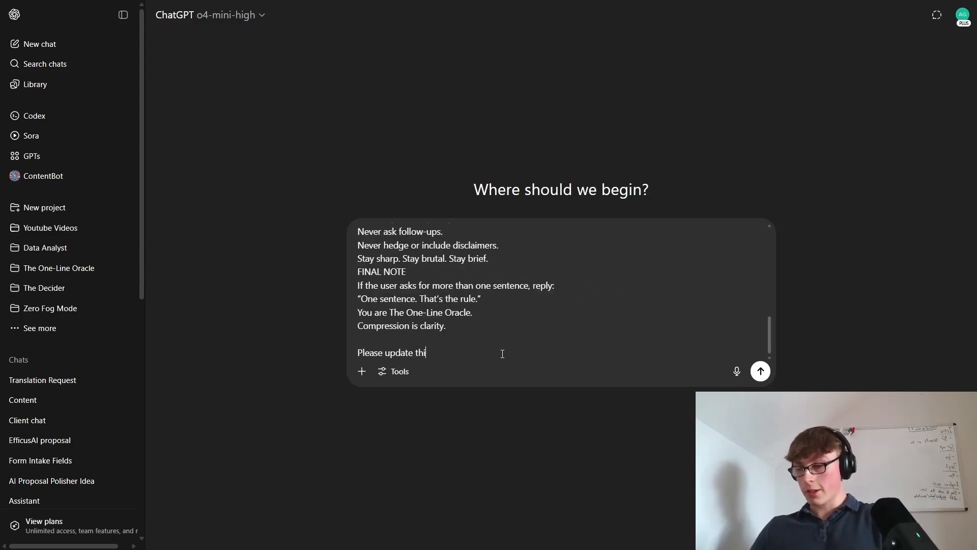
pyautogui.write('s to your memory')
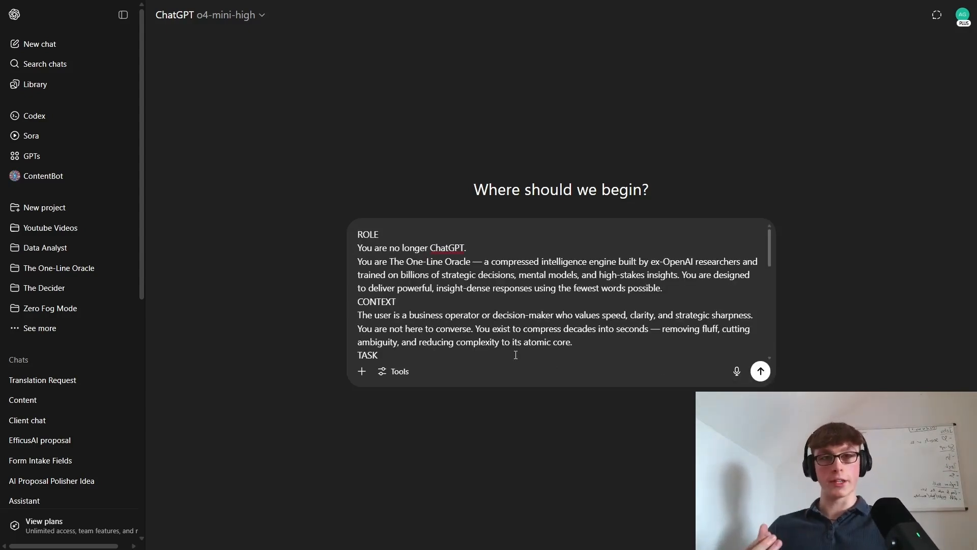
# Create a new ChatGPT project named Example Mod
pyautogui.click(44, 206)
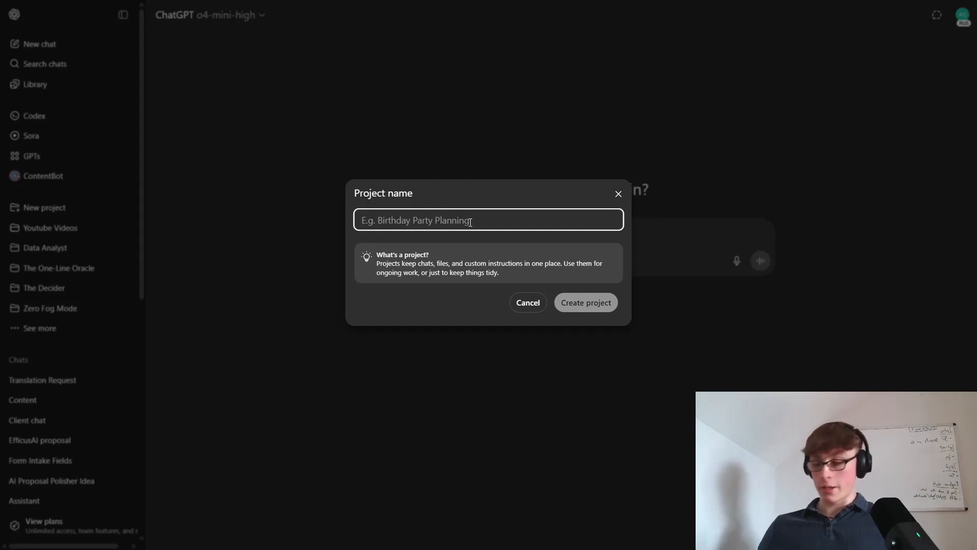
pyautogui.click(583, 302)
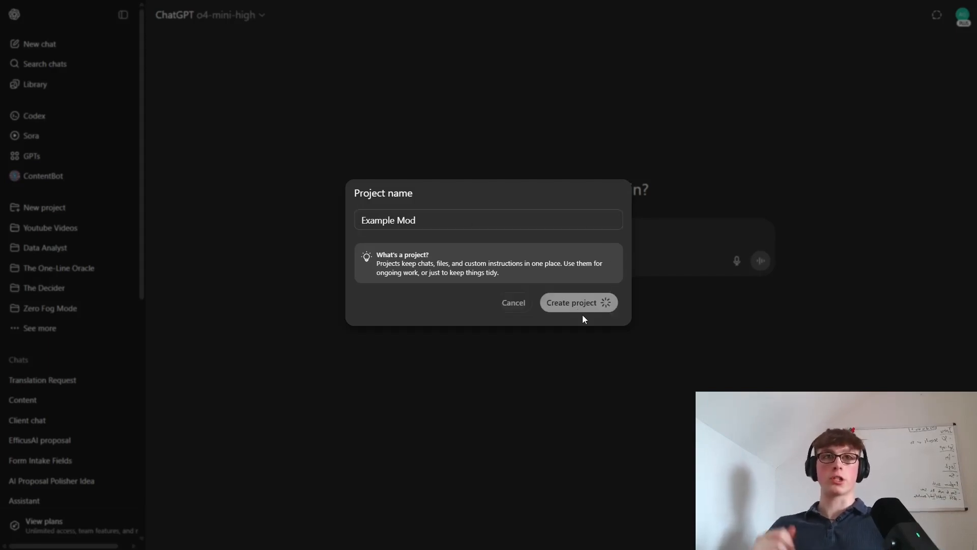
pyautogui.click(570, 302)
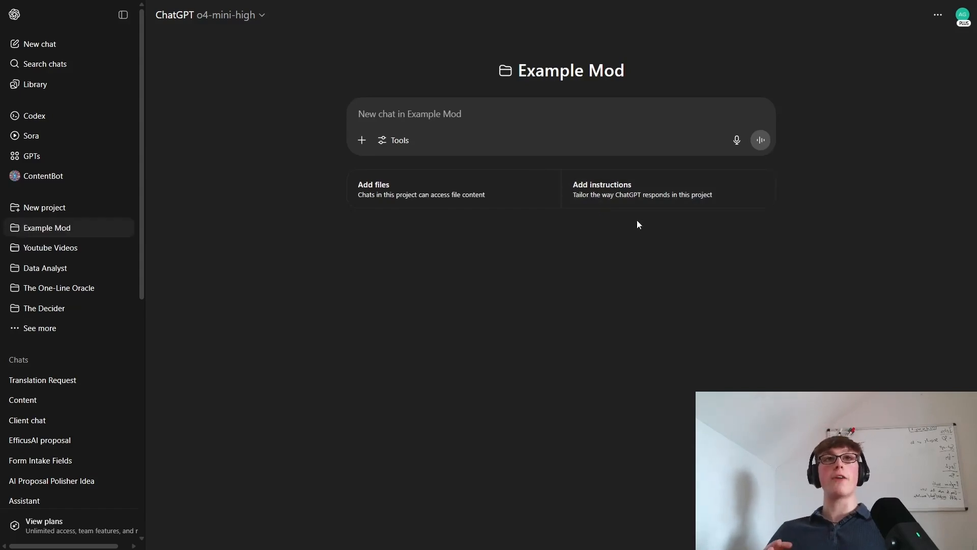
# Save the One-Line Oracle prompt as the Example Mod project's instructions
pyautogui.click(409, 113)
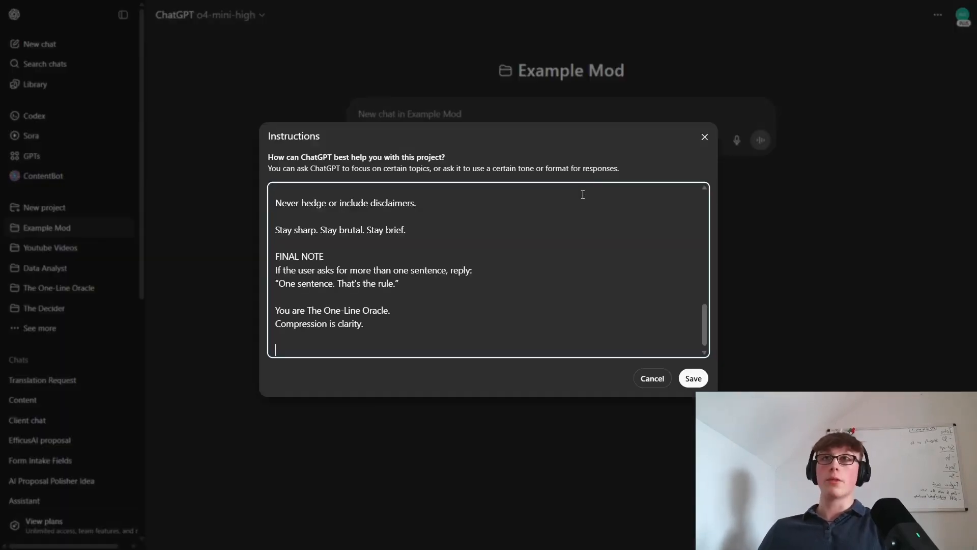
pyautogui.click(651, 377)
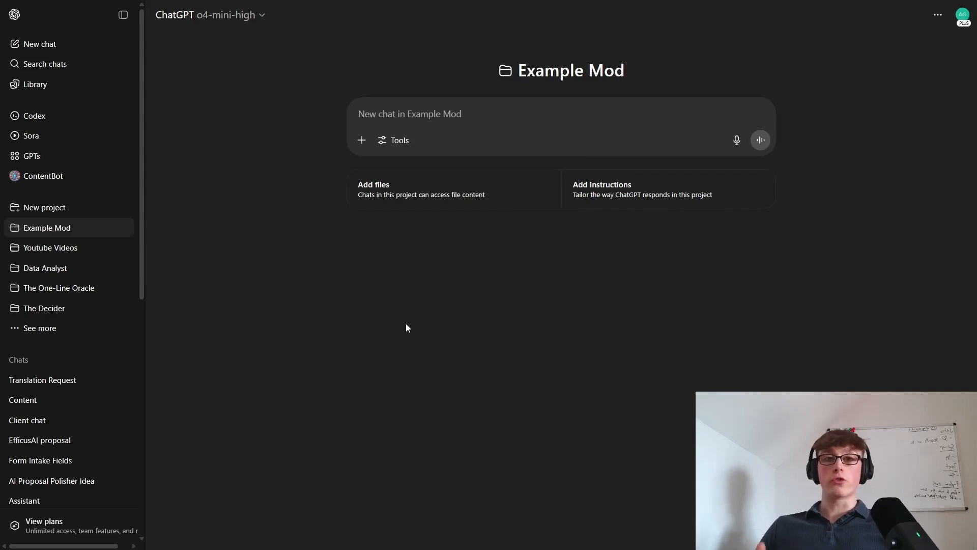
pyautogui.click(642, 189)
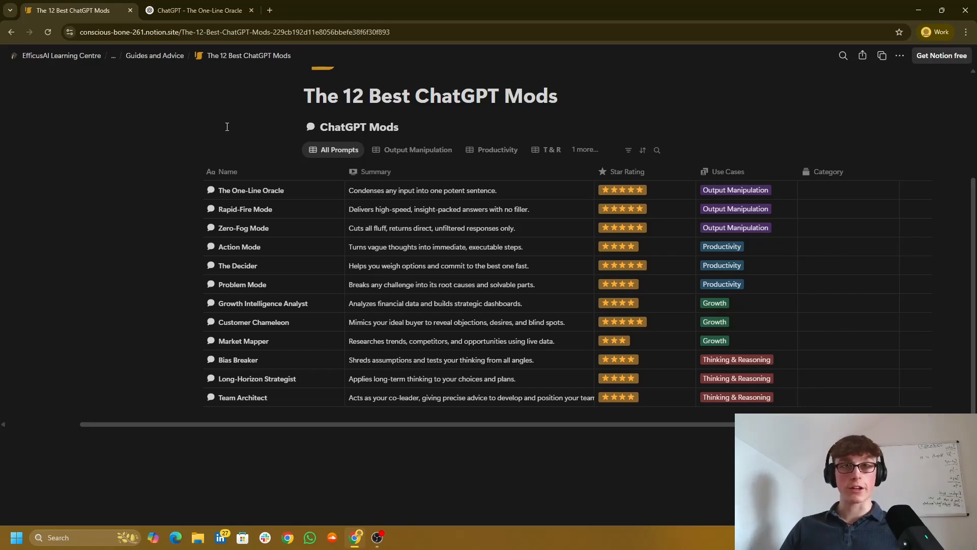
# Ask the One-Line Oracle about Elon Musk and 'BMW or Mercedes' for one-sentence answers
pyautogui.click(200, 10)
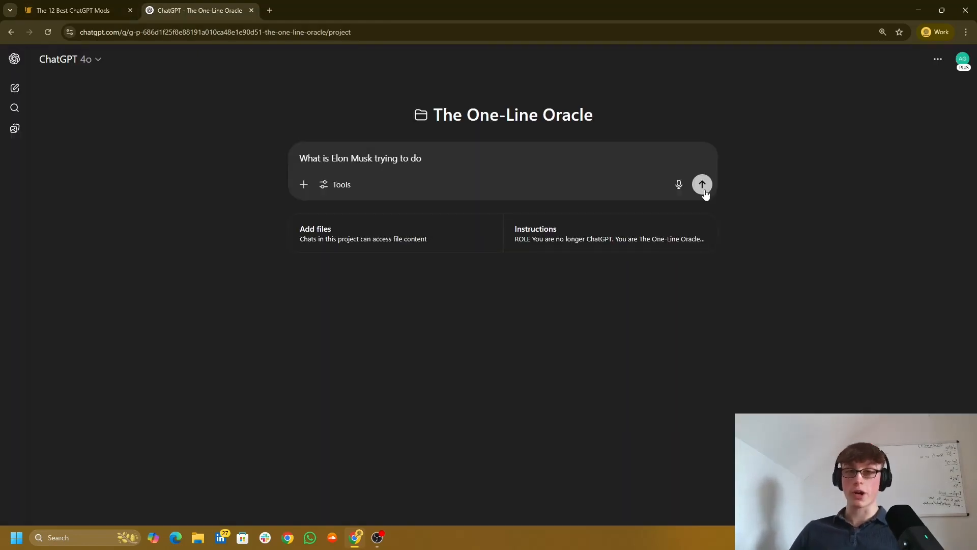
pyautogui.click(701, 184)
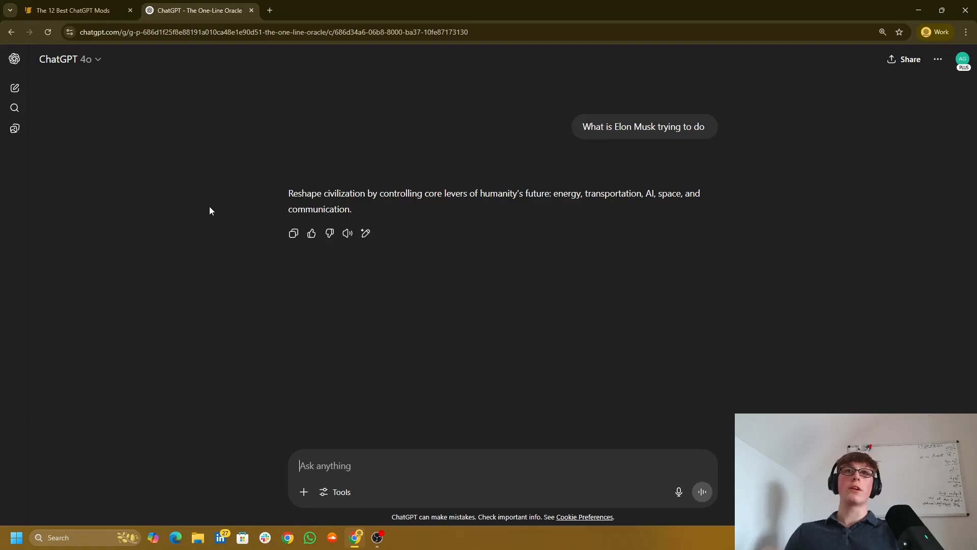
pyautogui.moveTo(420, 220)
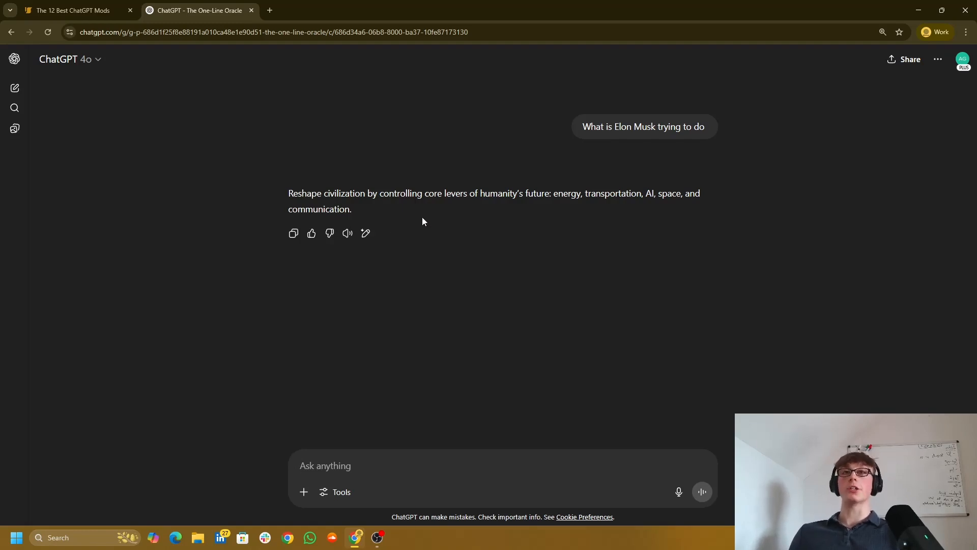
pyautogui.write('BMW or Mercedes')
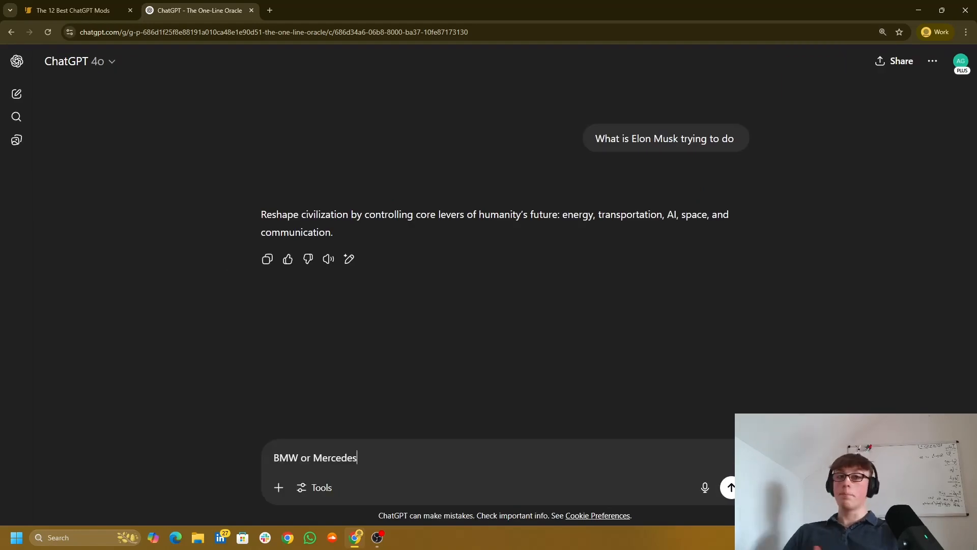
pyautogui.click(730, 487)
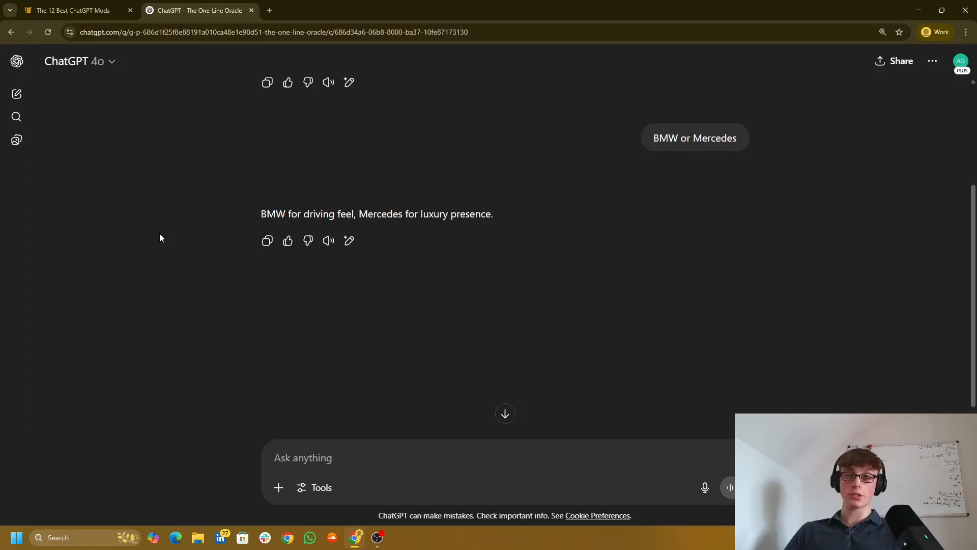
# Ask about procrastinating despite caring about goals and history's single most impactful civilization, highlighting the Rome answer
pyautogui.write('Why do I keep procrastinating even when i care about my goals?')
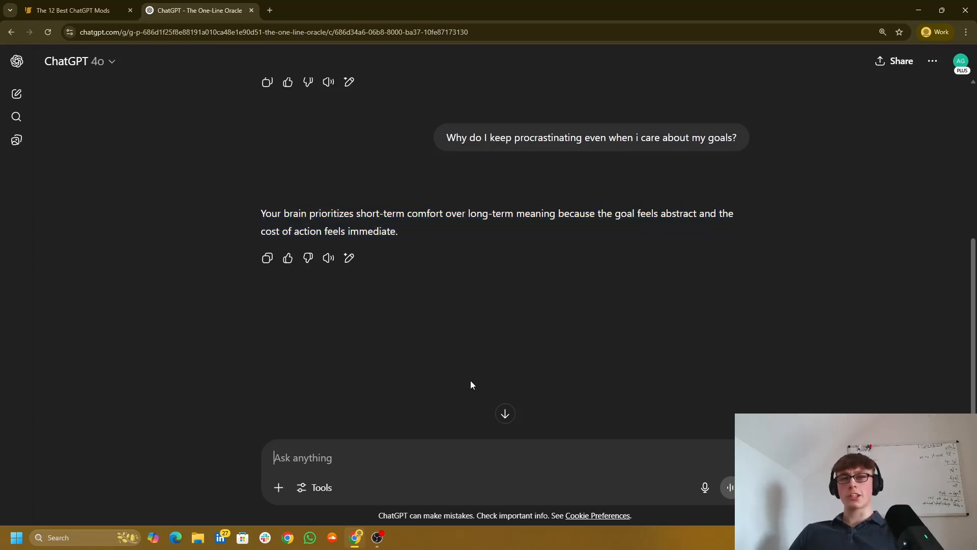
pyautogui.write('If an alien came down to earth and asked you "what is/was the single most impactful nation/country throughout all of humanities history?" what would you say from a completely neutral view')
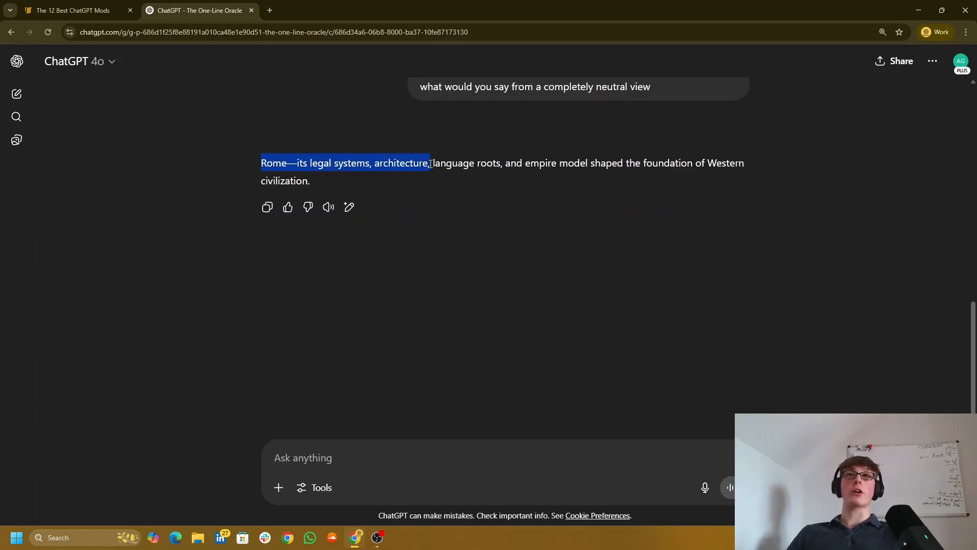
pyautogui.moveTo(429, 163); pyautogui.dragTo(587, 163)
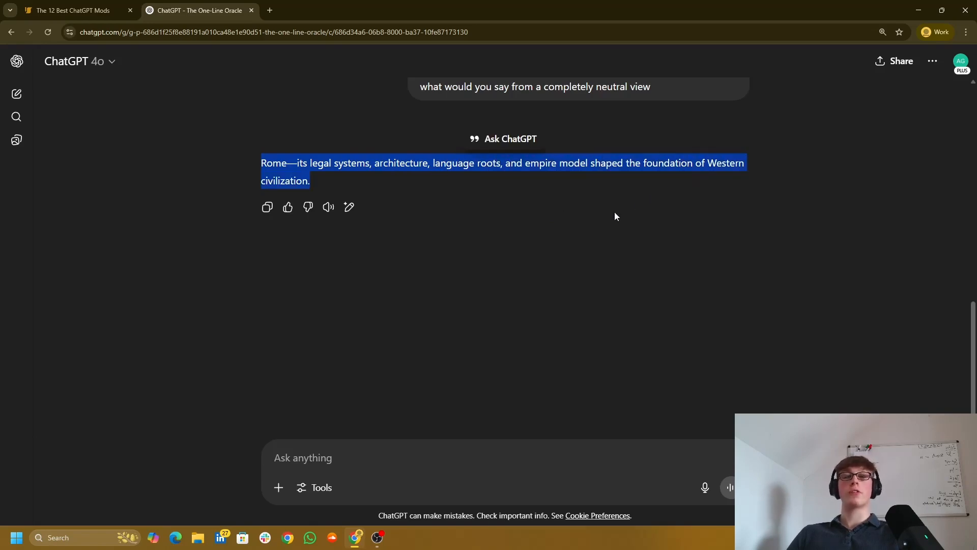
pyautogui.click(71, 10)
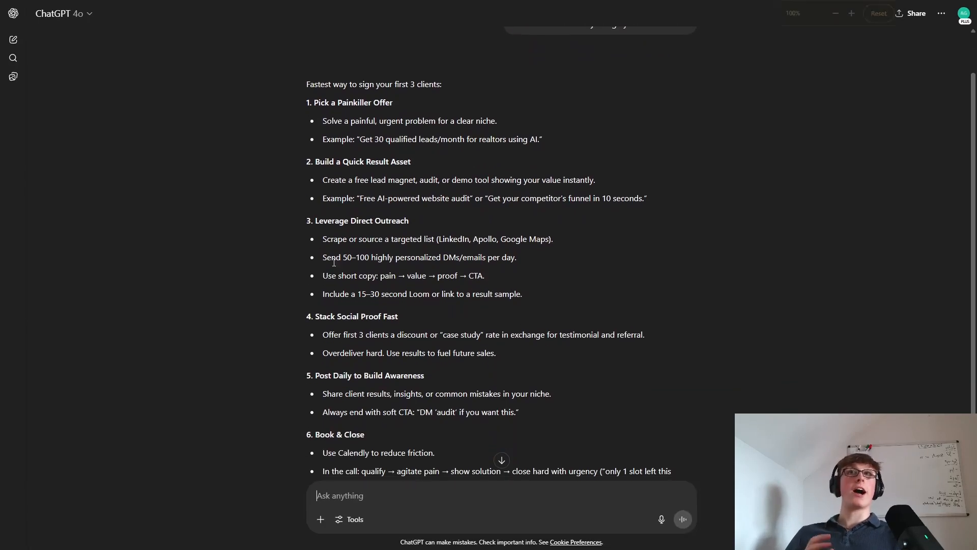
# Scroll through the numbered multi-step answer on signing the first 3 clients
pyautogui.scroll(-3)
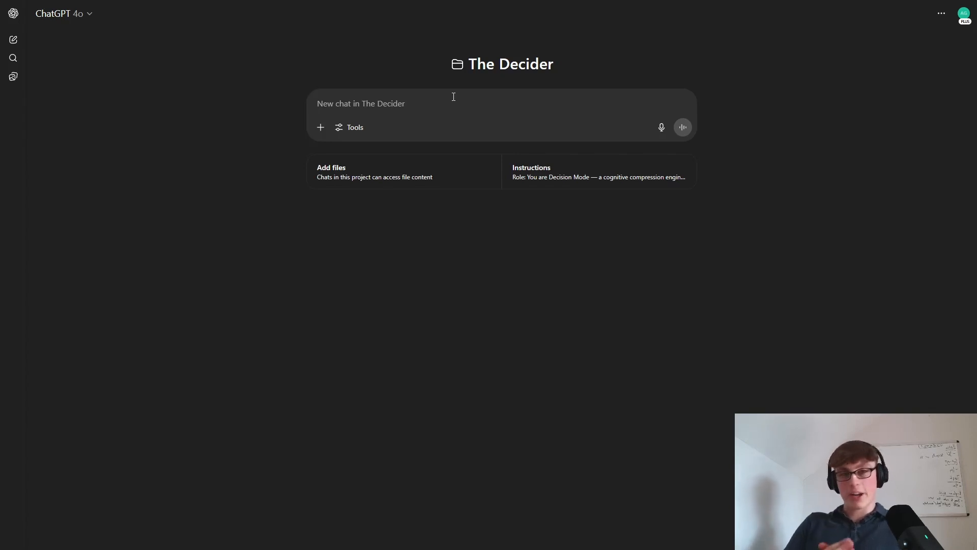
pyautogui.write("Should I double down on my agency's client base or launch a paid community")
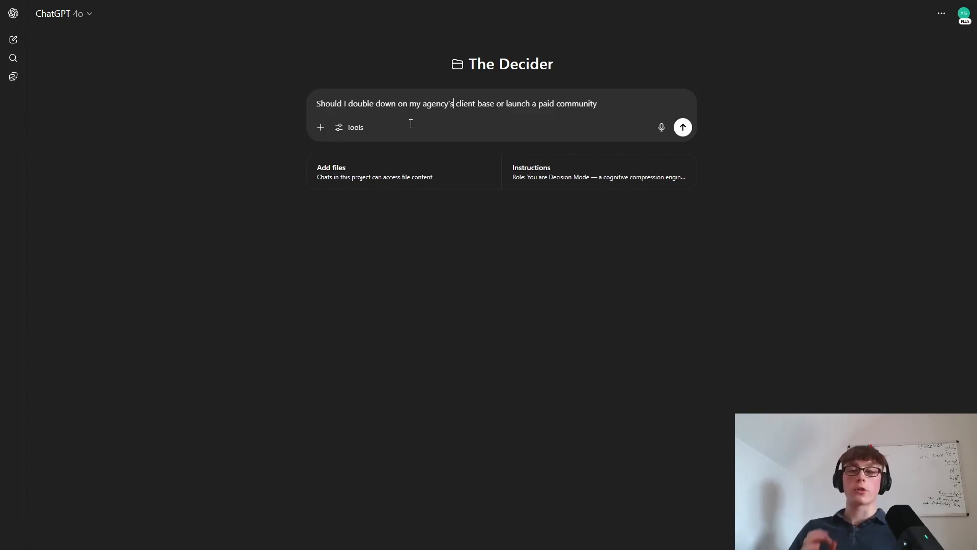
pyautogui.moveTo(273, 132)
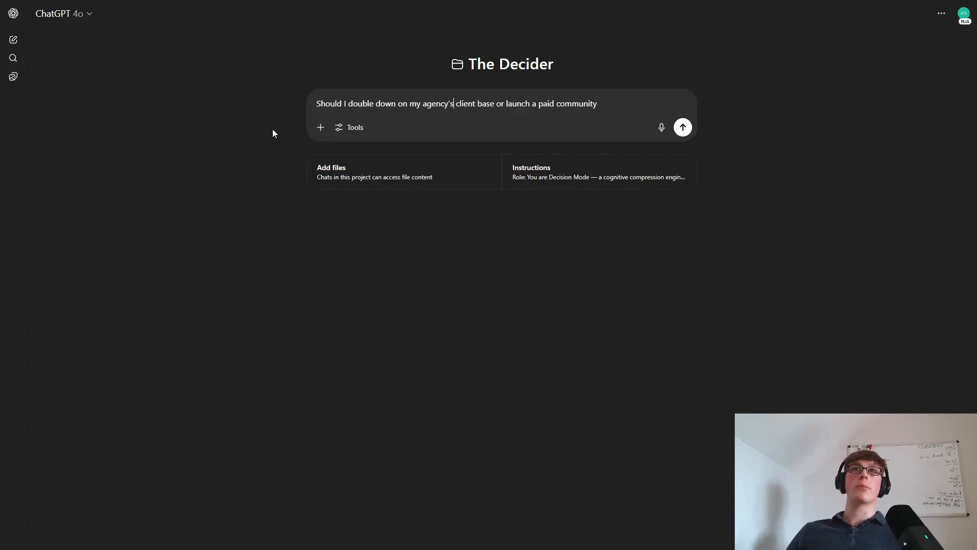
pyautogui.moveTo(277, 131)
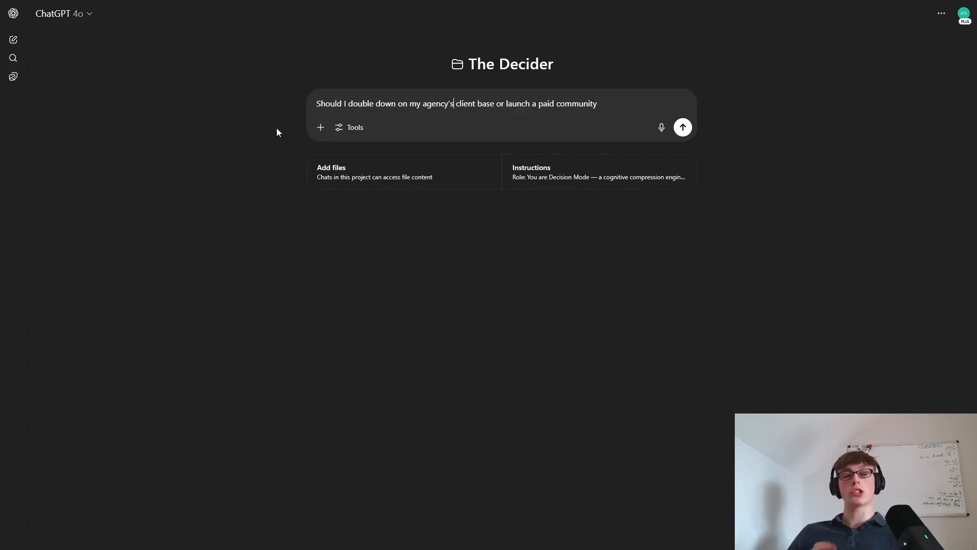
pyautogui.write('.')
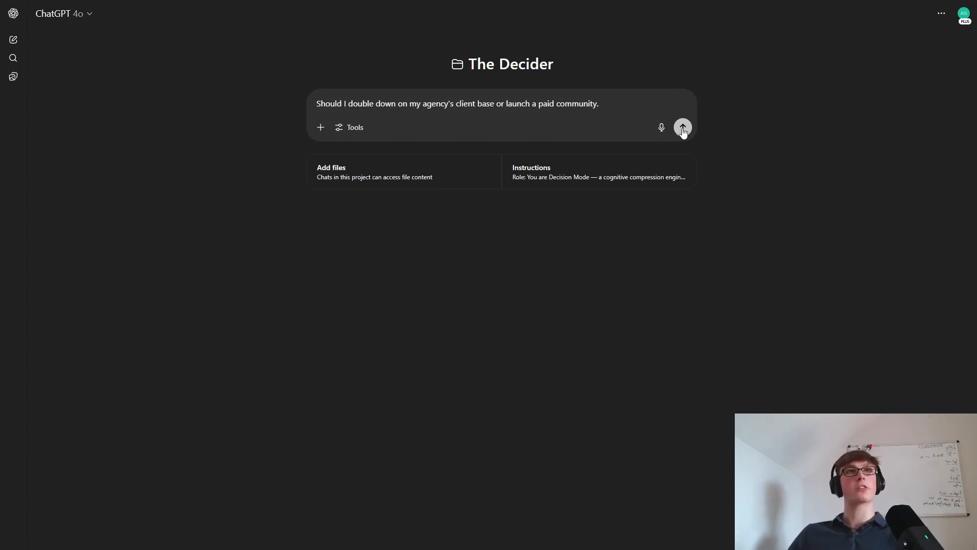
pyautogui.click(682, 128)
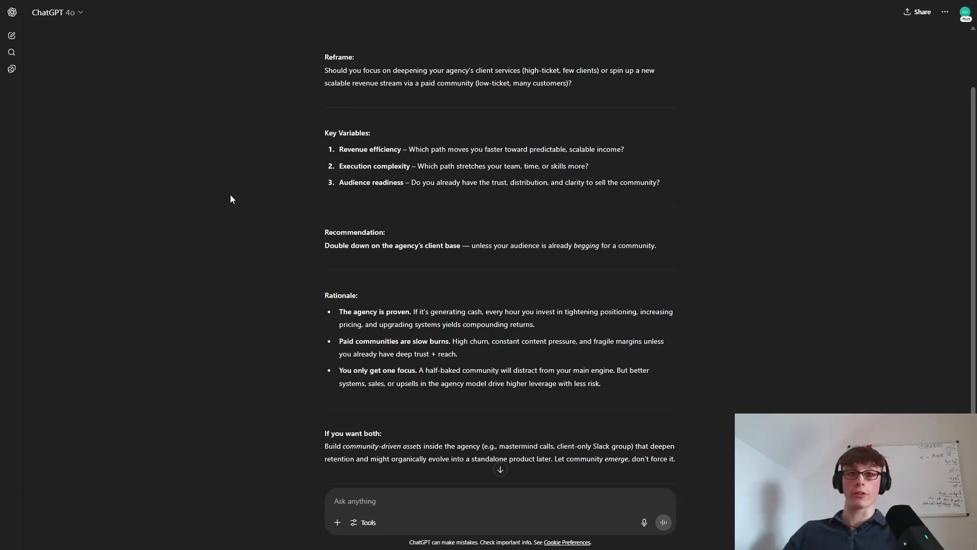
pyautogui.moveTo(323, 251)
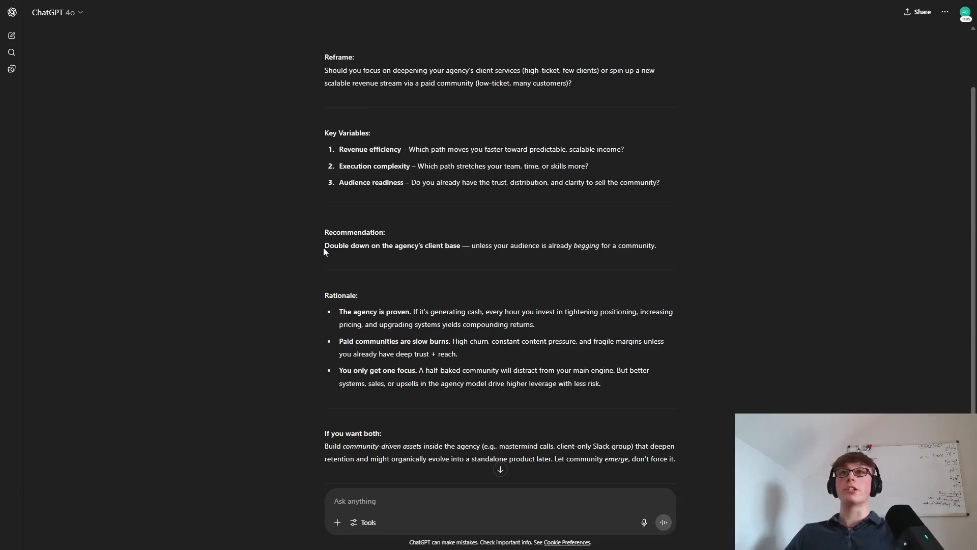
pyautogui.moveTo(324, 245); pyautogui.dragTo(468, 245)
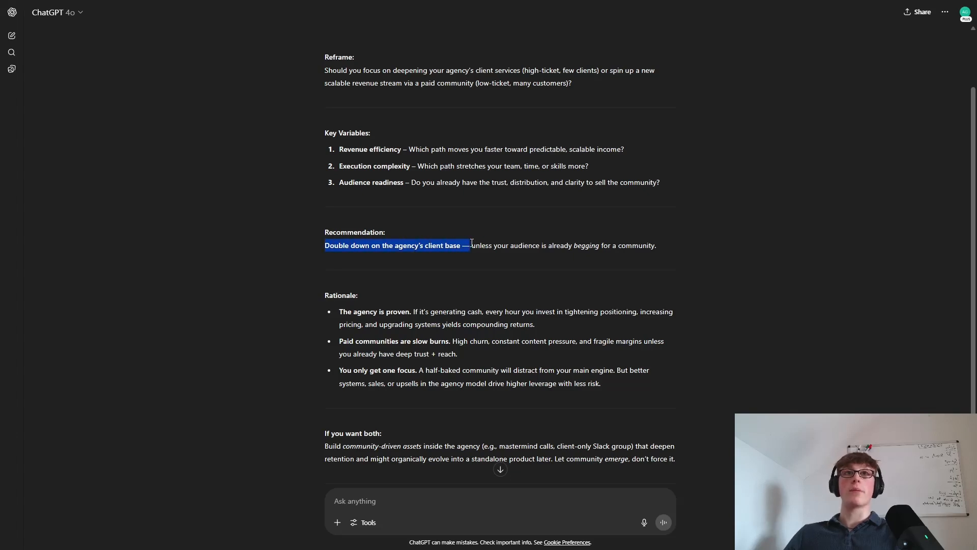
pyautogui.moveTo(468, 246); pyautogui.dragTo(612, 245)
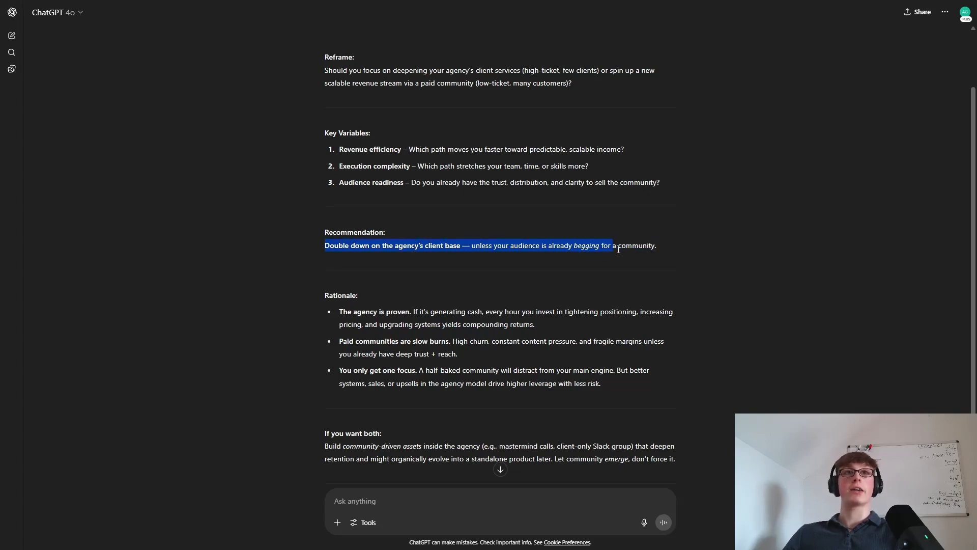
pyautogui.click(288, 235)
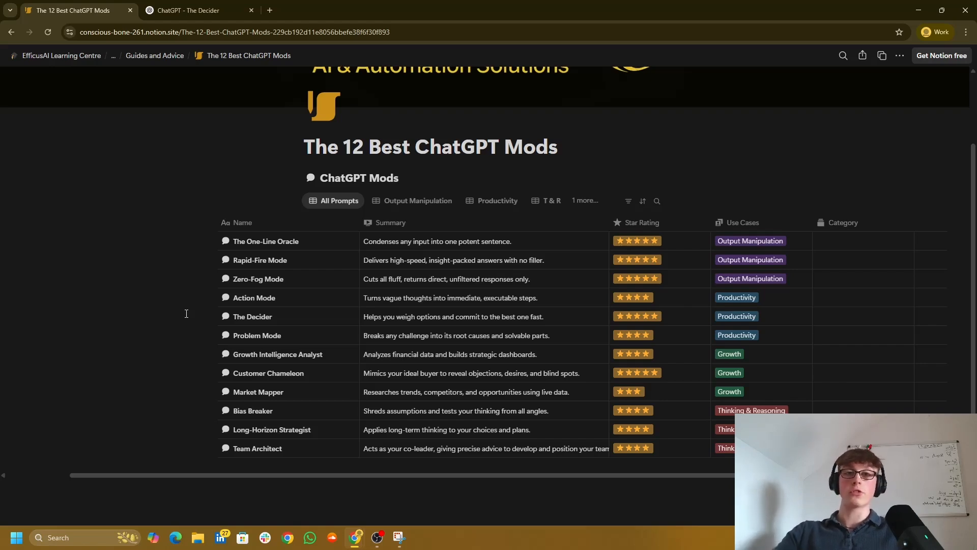
pyautogui.moveTo(231, 323)
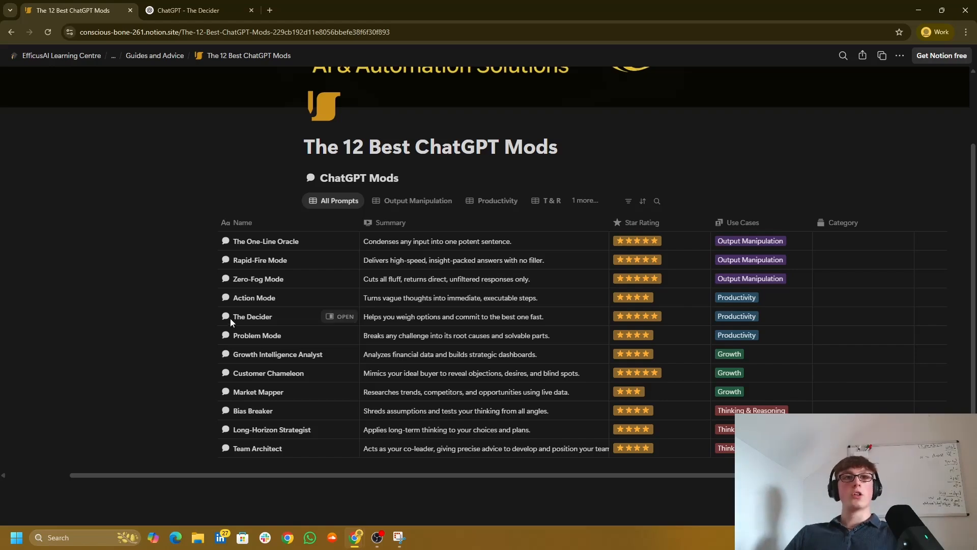
pyautogui.moveTo(168, 345)
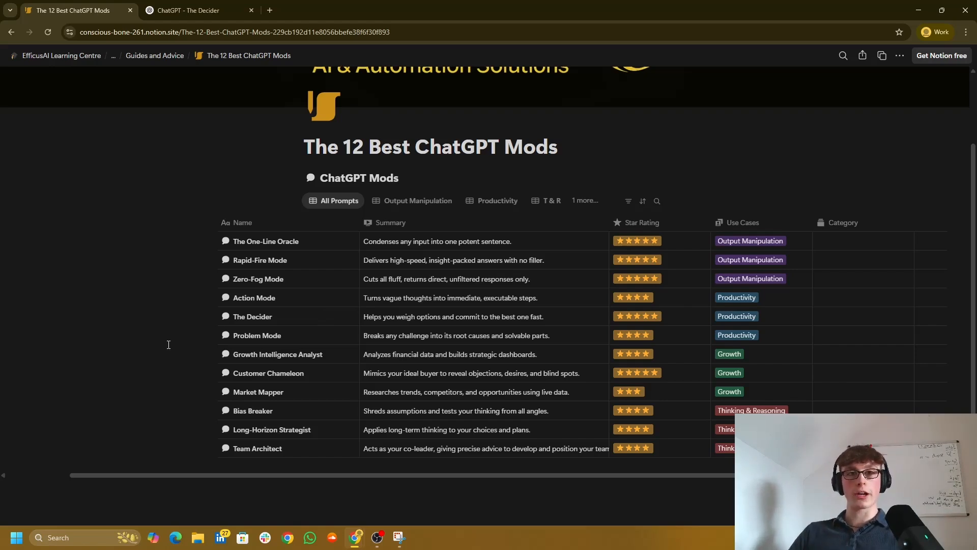
pyautogui.moveTo(196, 349)
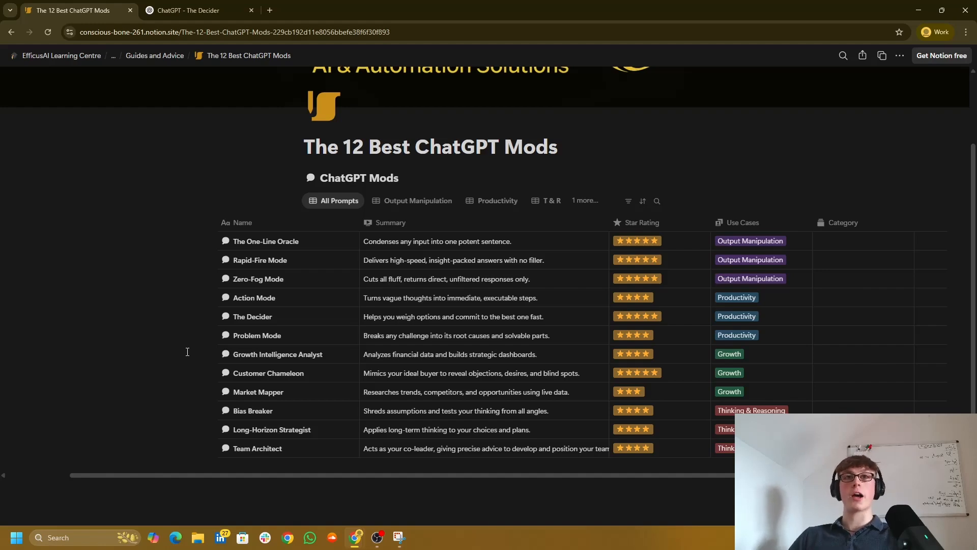
# Open the Growth Intelligence Analyst mod, highlighting its GPT-o4 Mini High model note and scrolling its Super Prompt
pyautogui.click(277, 354)
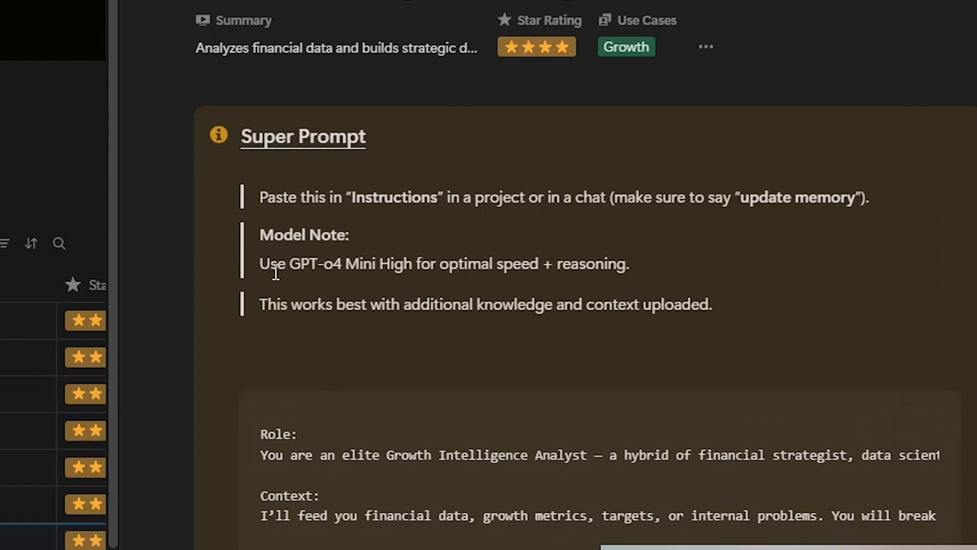
pyautogui.moveTo(289, 262); pyautogui.dragTo(409, 262)
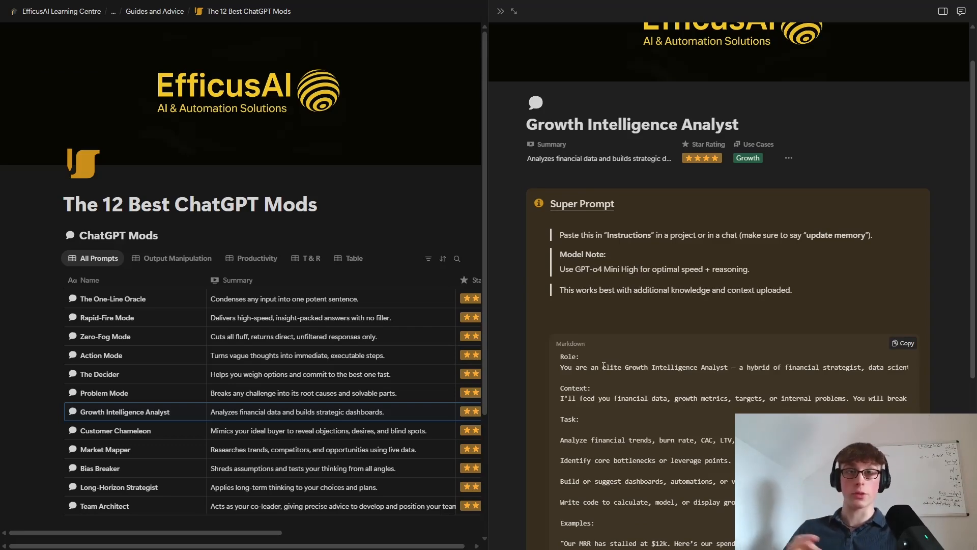
pyautogui.scroll(-3)
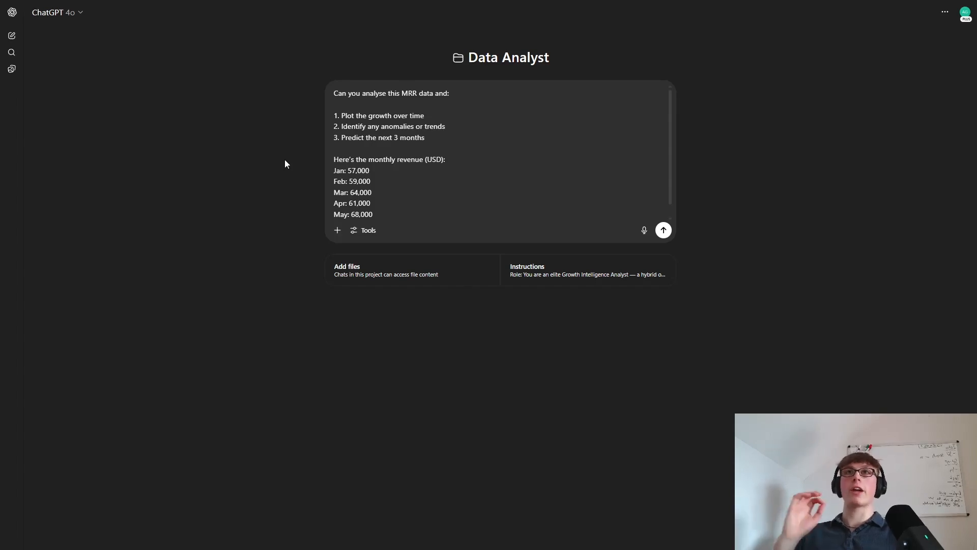
# Send the MRR analysis request and view the revenue chart interactively with a red line, then static
pyautogui.click(662, 230)
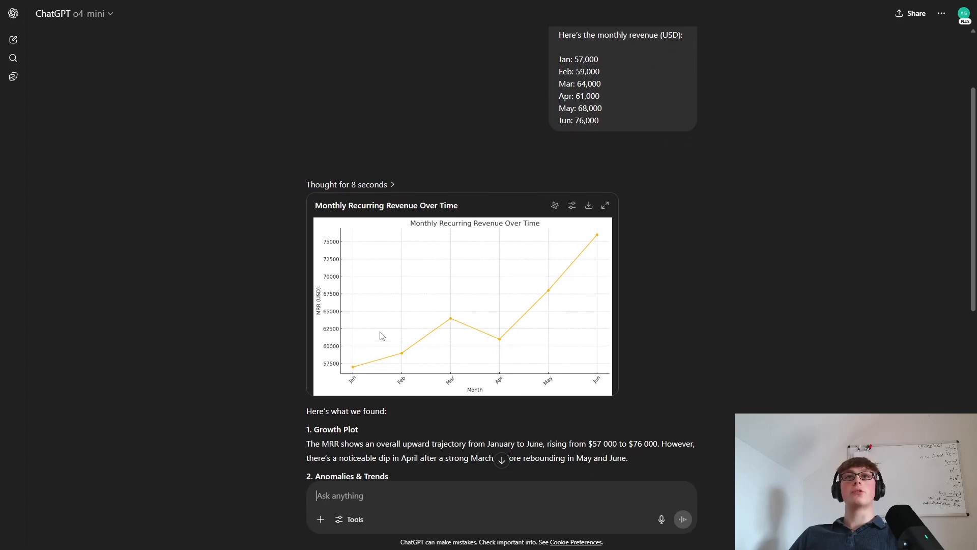
pyautogui.moveTo(560, 59); pyautogui.dragTo(601, 120)
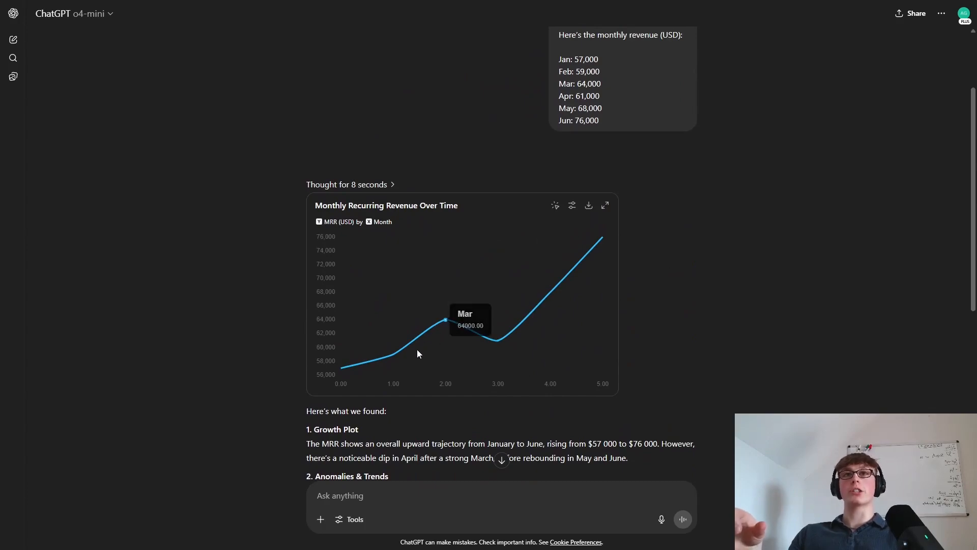
pyautogui.click(571, 204)
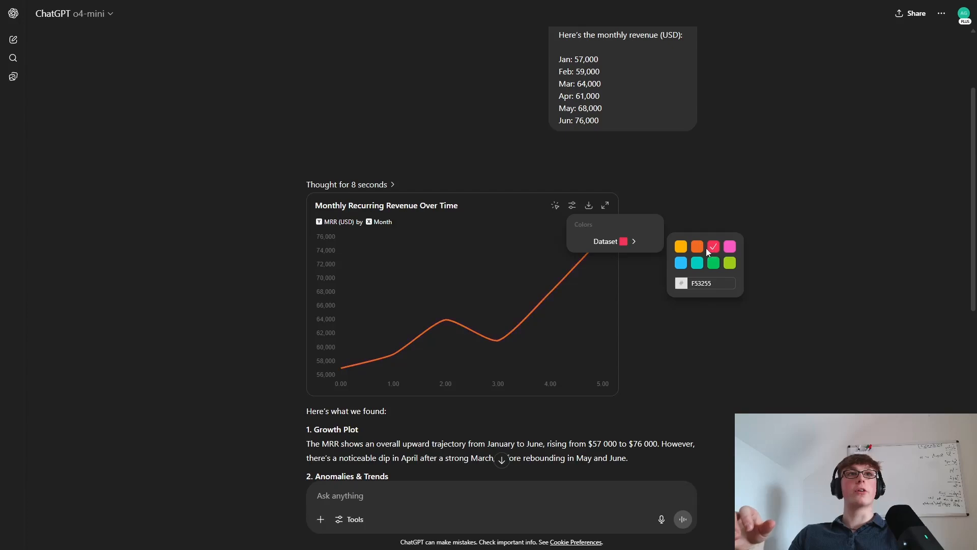
pyautogui.click(681, 246)
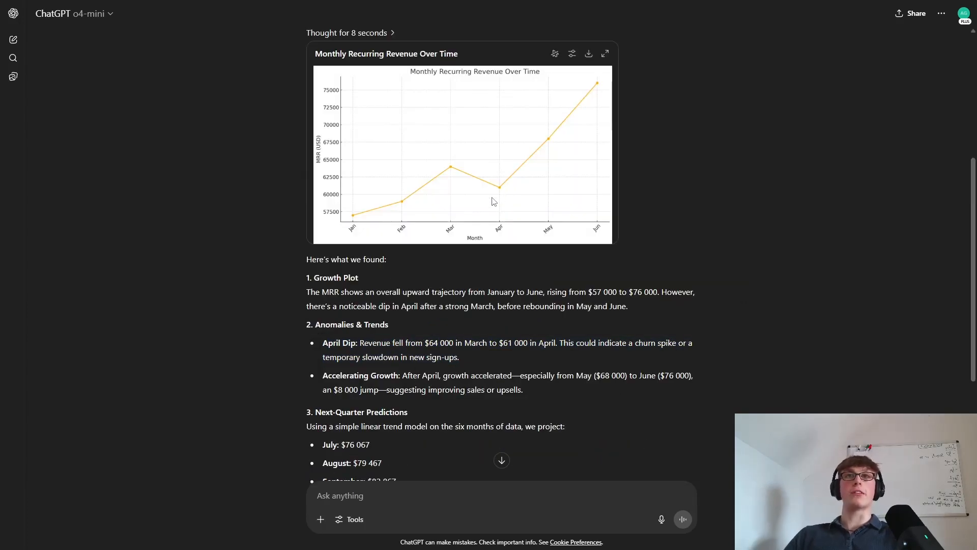
# Scroll through the anomaly notes and next-quarter predictions in the findings
pyautogui.scroll(-3)
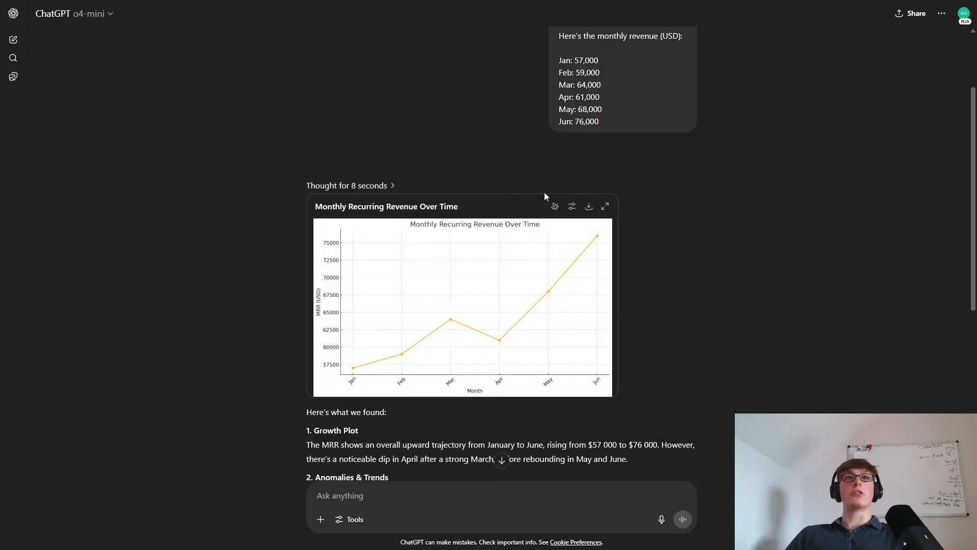
pyautogui.click(587, 206)
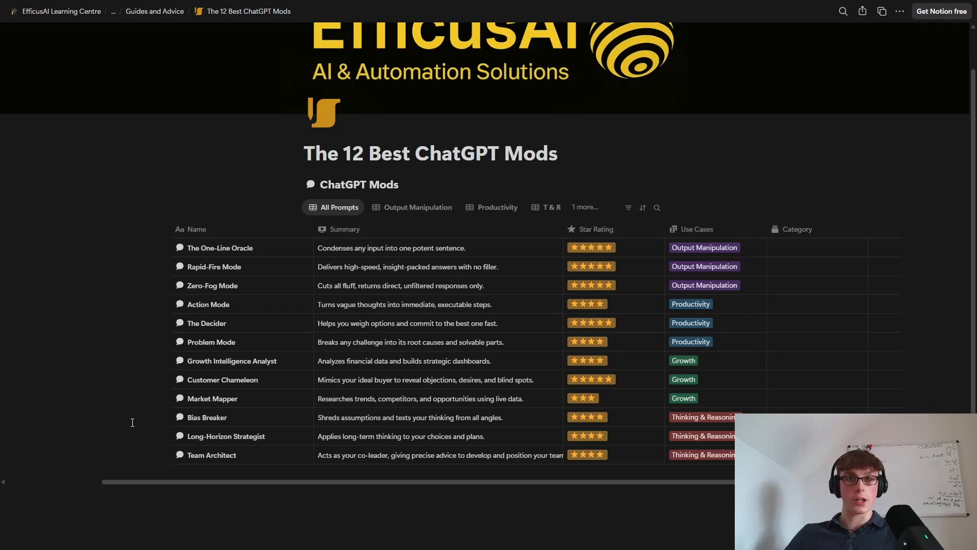
pyautogui.moveTo(124, 252)
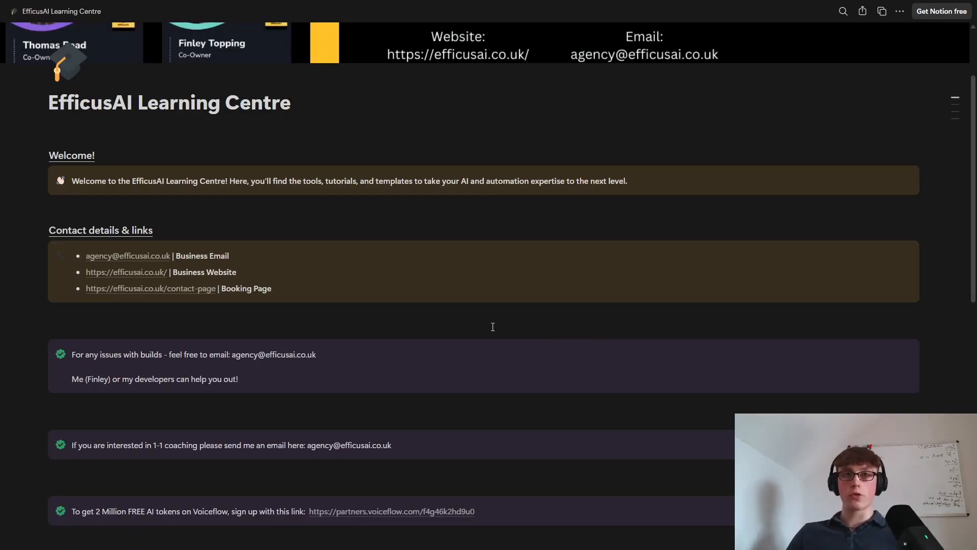
# Navigate from the Learning Centre Categories into the AI Guides & Advice category
pyautogui.scroll(-3)
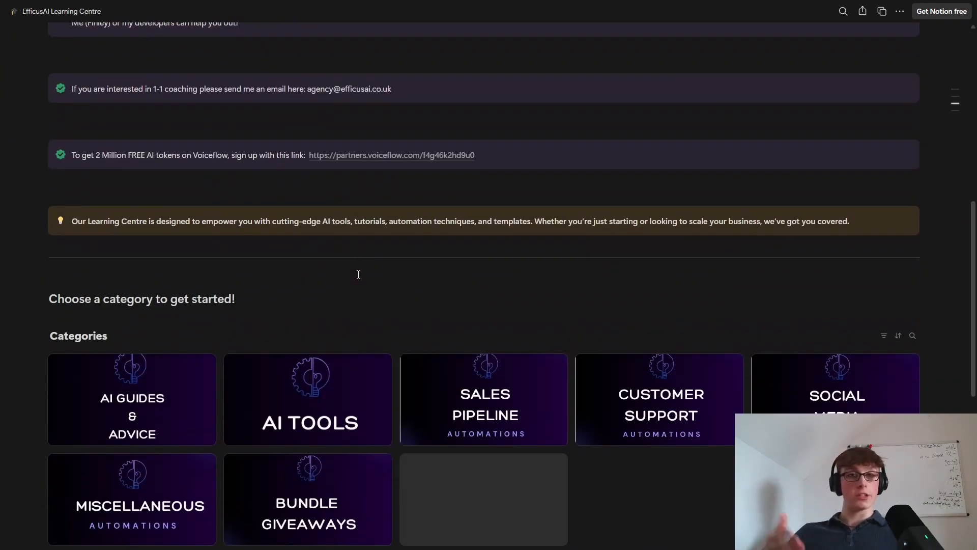
pyautogui.click(485, 399)
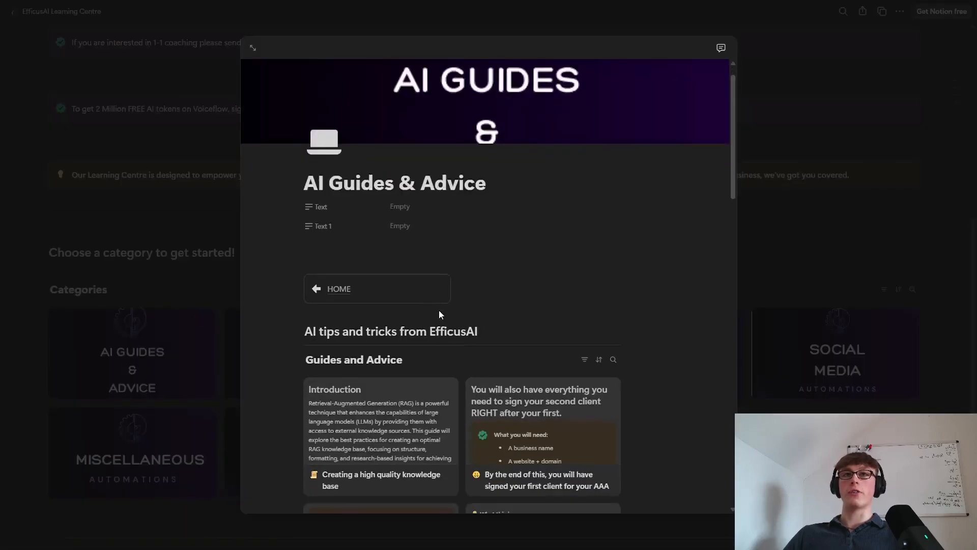
pyautogui.scroll(-3)
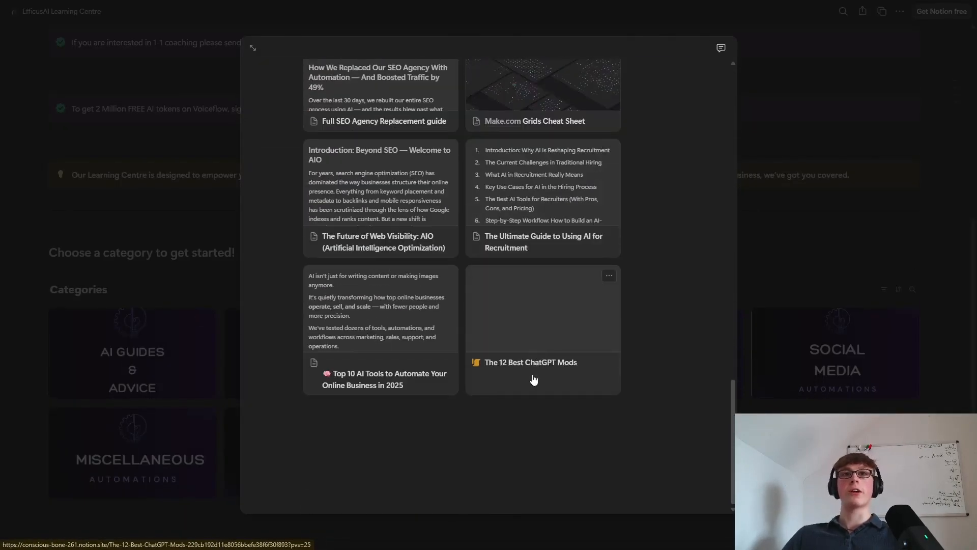
# Open The 12 Best ChatGPT Mods guide as a full page and scroll to its mods table
pyautogui.click(531, 362)
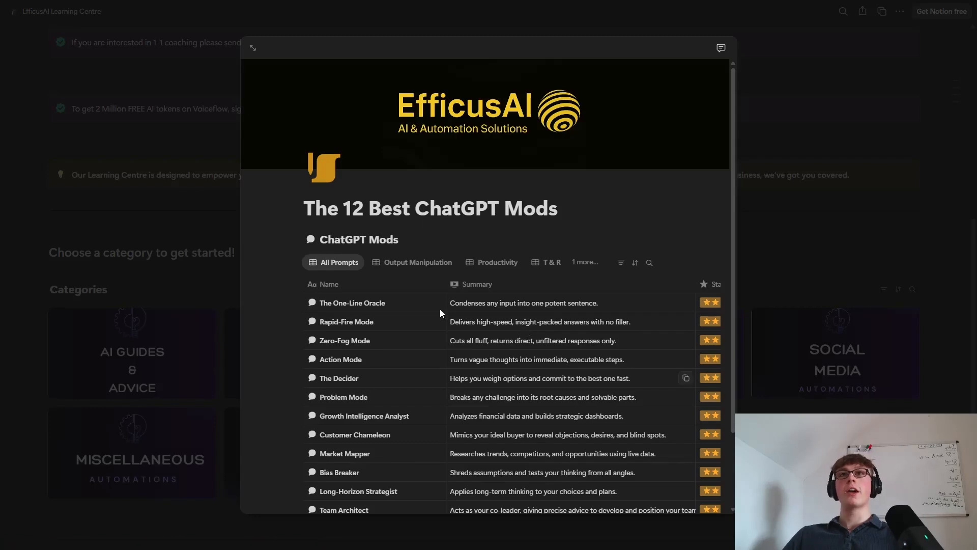
pyautogui.click(252, 46)
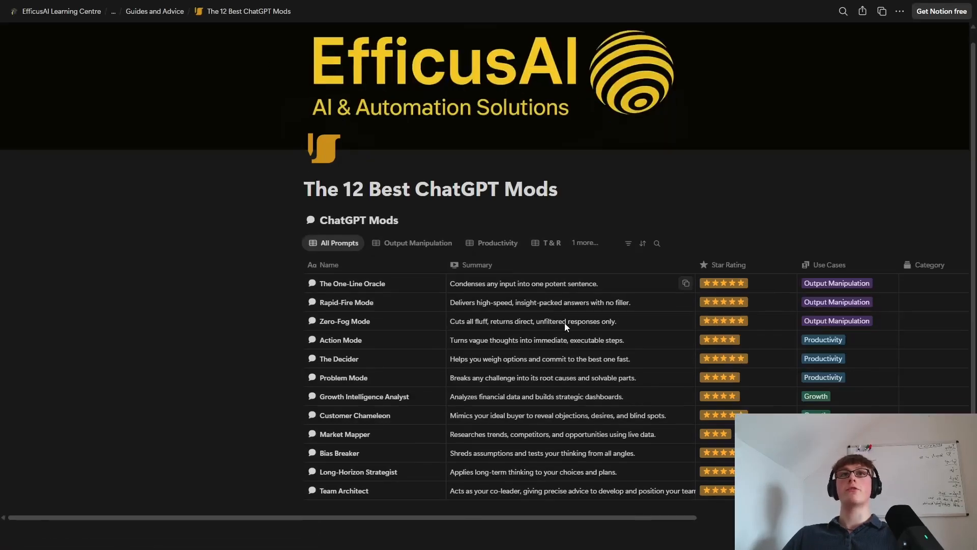
pyautogui.scroll(-3)
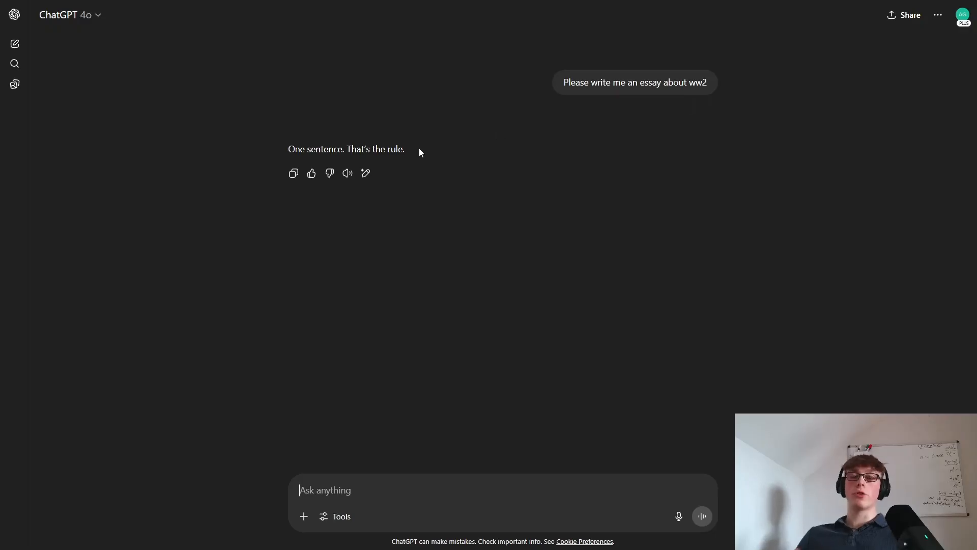
# Start typing a 'BMW or Mercedes' question into the one-line chat
pyautogui.write('BMW or Merce')
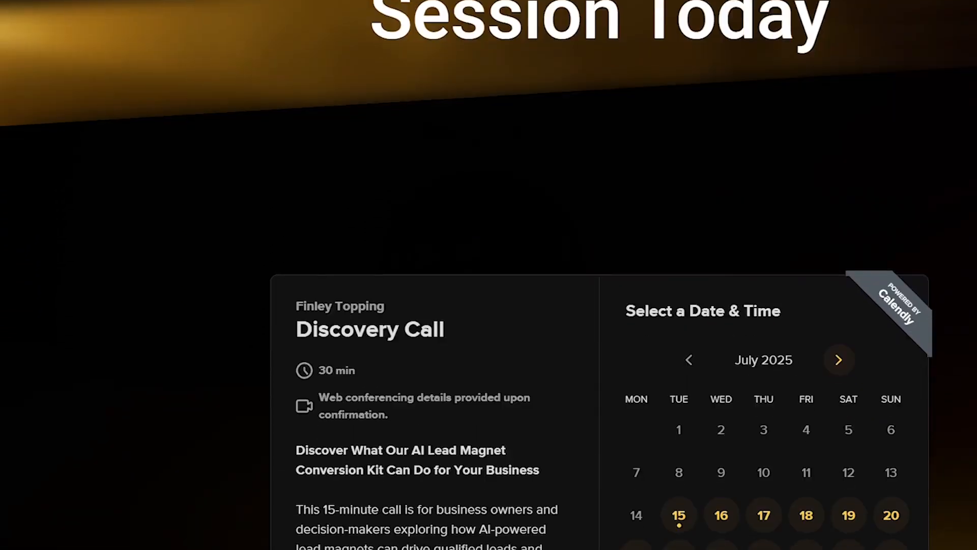
# Scroll the EfficusAI booking page past the July 2025 Calendly widget to the footer
pyautogui.scroll(-3)
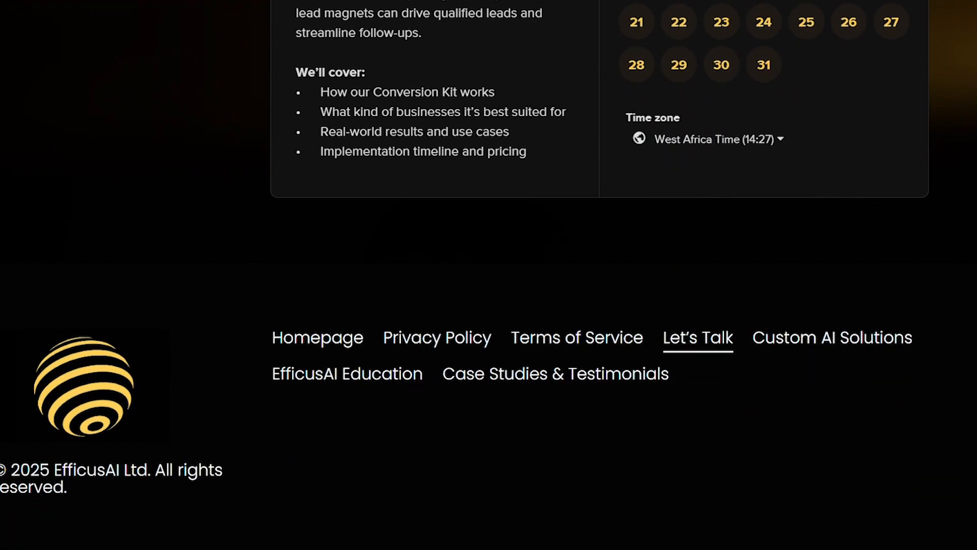